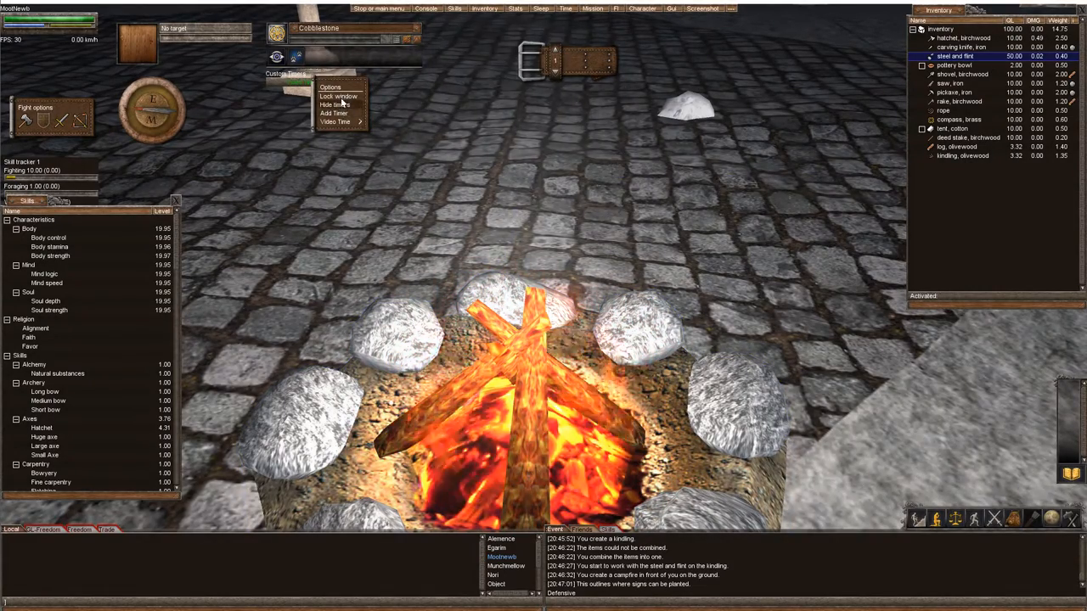
Open the game Options and scroll through the Advanced graphics settings
left_click(336, 122)
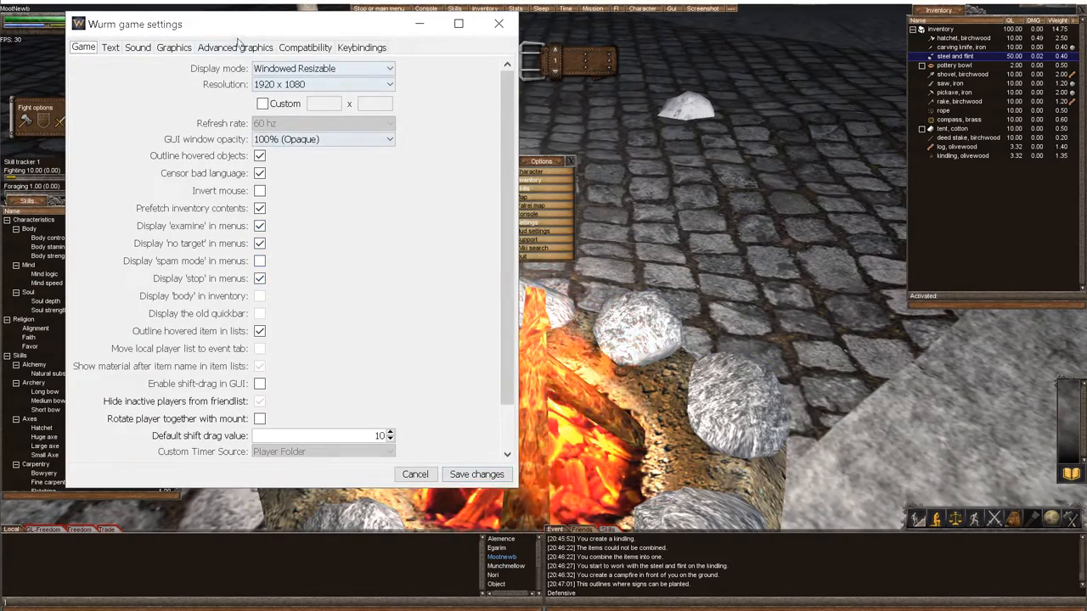
left_click(235, 47)
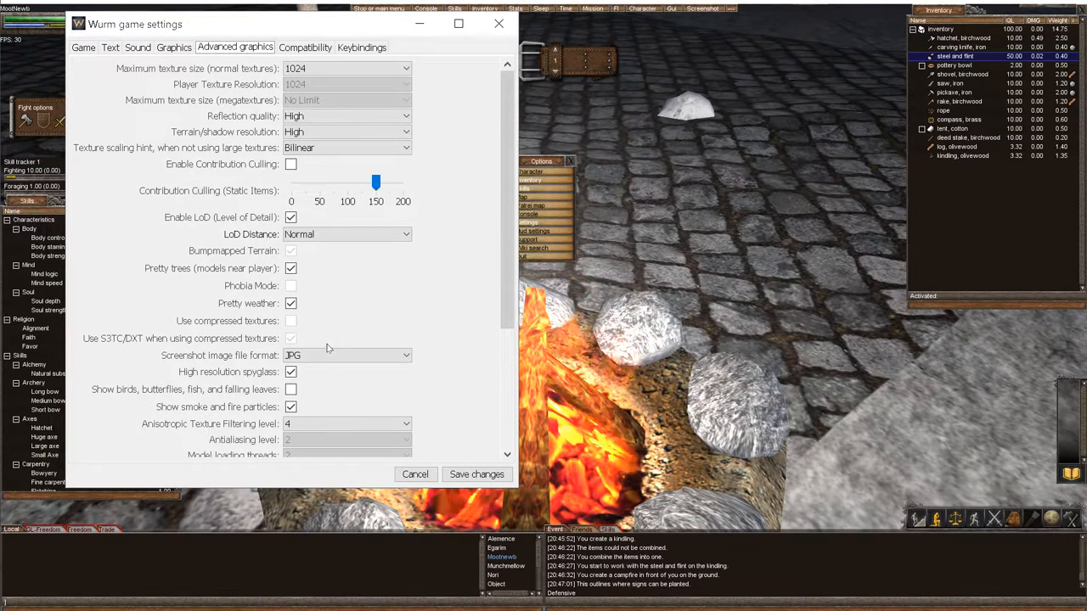
scroll("down", 3)
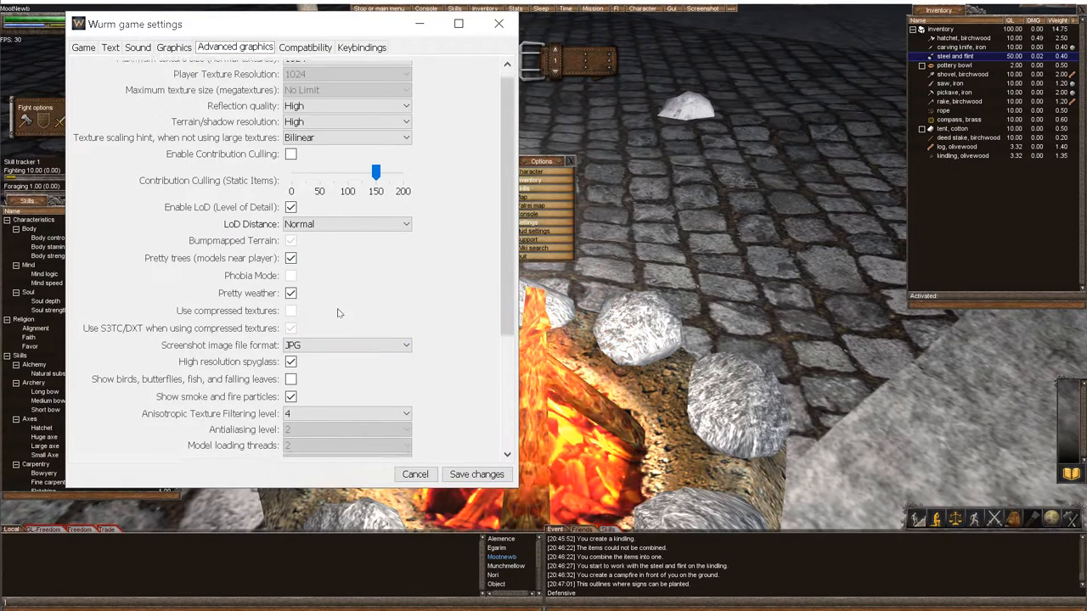
scroll("down", 3)
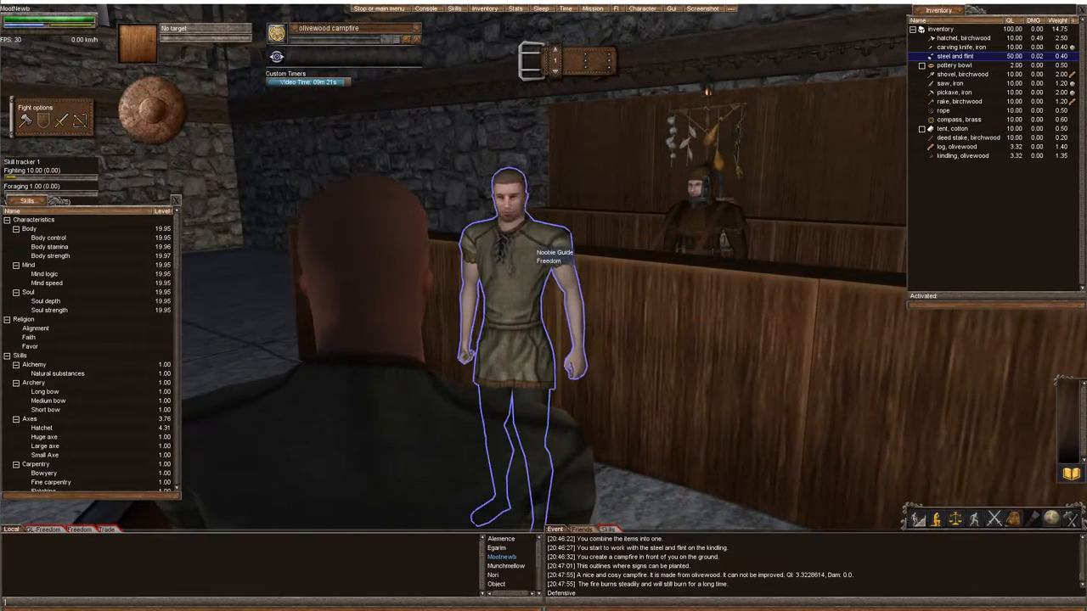
Request instructions from the Noobie Guide, receiving the Gathering food task
right_click(510, 271)
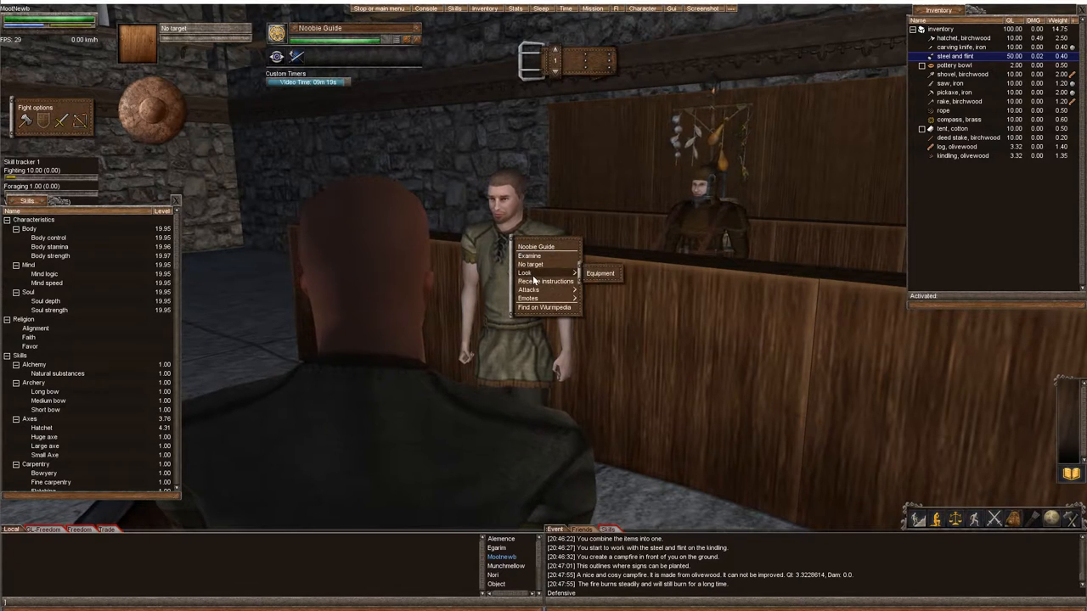
left_click(547, 281)
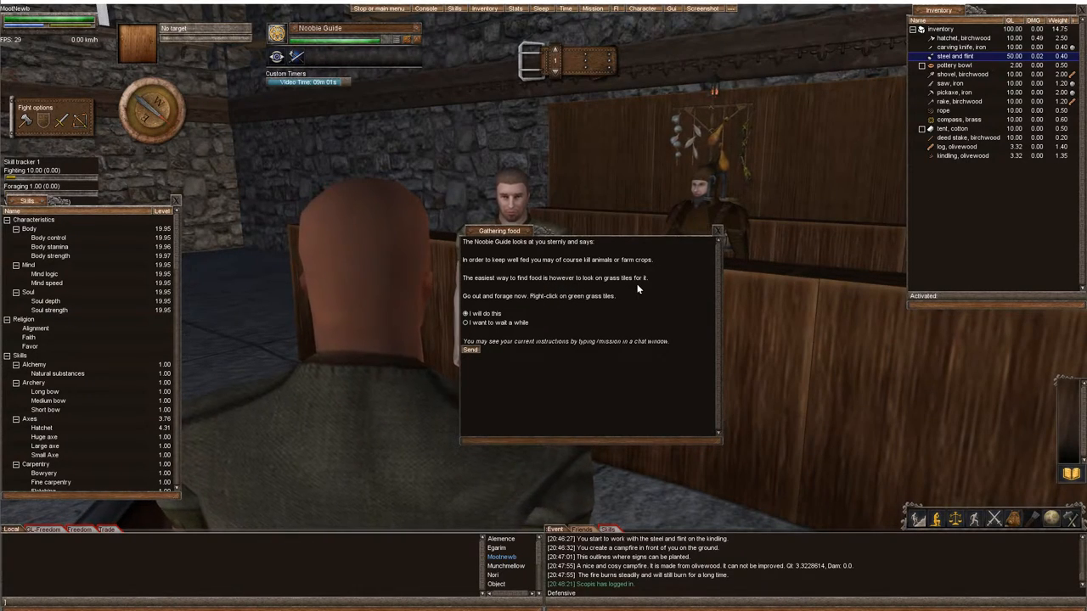
mouse_move(550, 303)
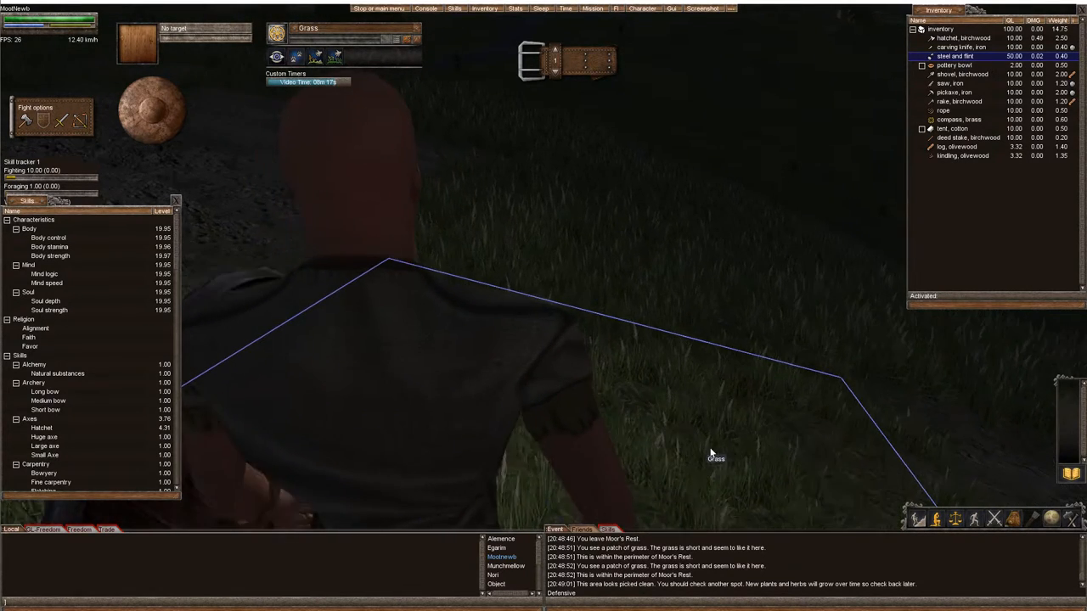
Forage a grass tile for a pumpkin and send the Mission accomplished acknowledgement
right_click(711, 459)
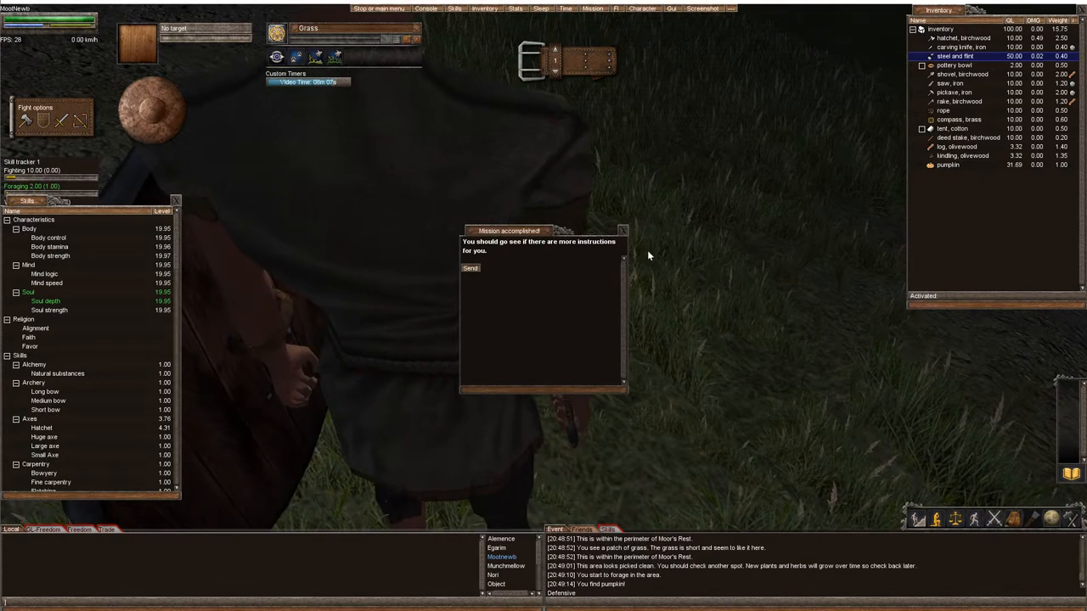
mouse_move(470, 274)
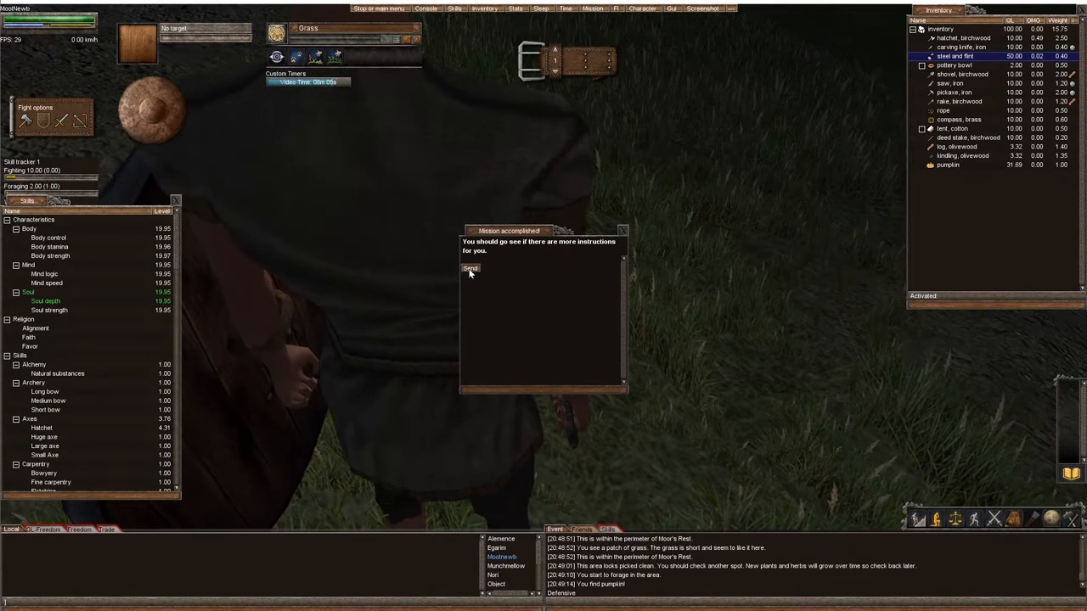
left_click(471, 269)
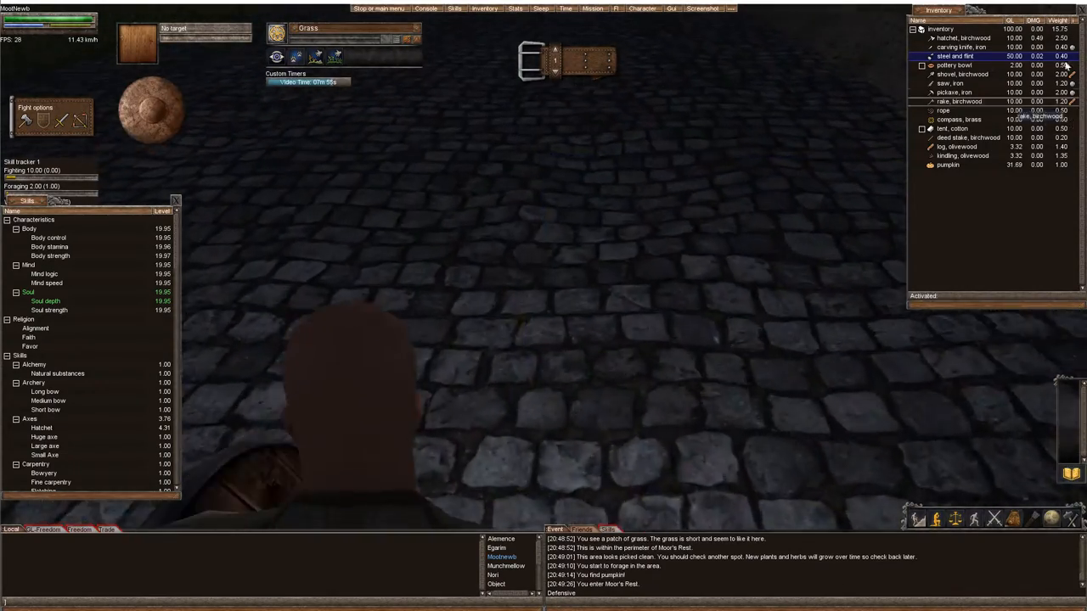
Return to the Noobie Guide and get the bartender refreshments instruction
left_click(642, 8)
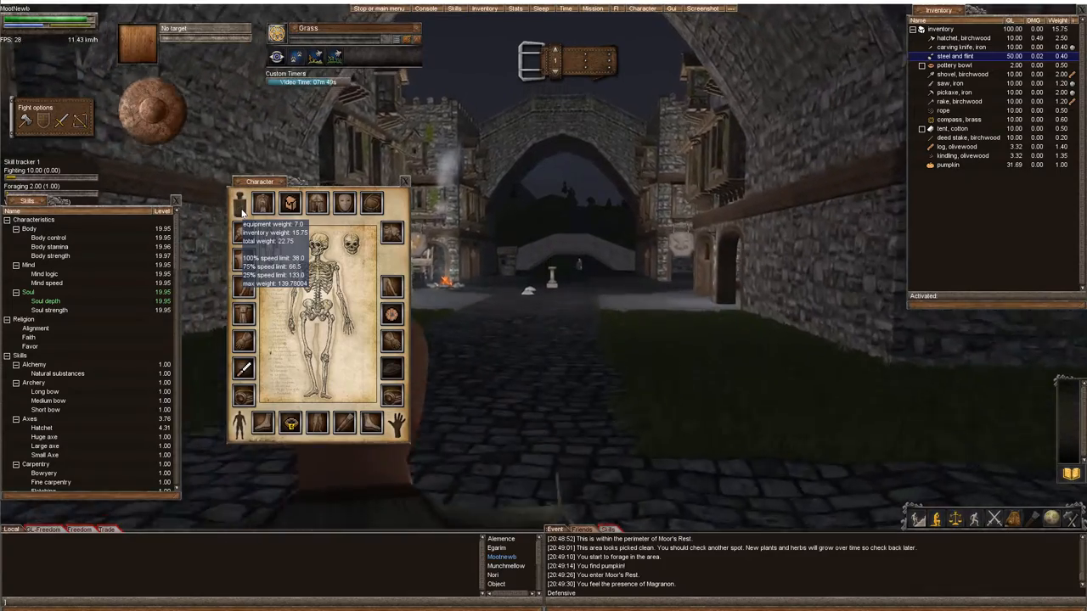
left_click(404, 181)
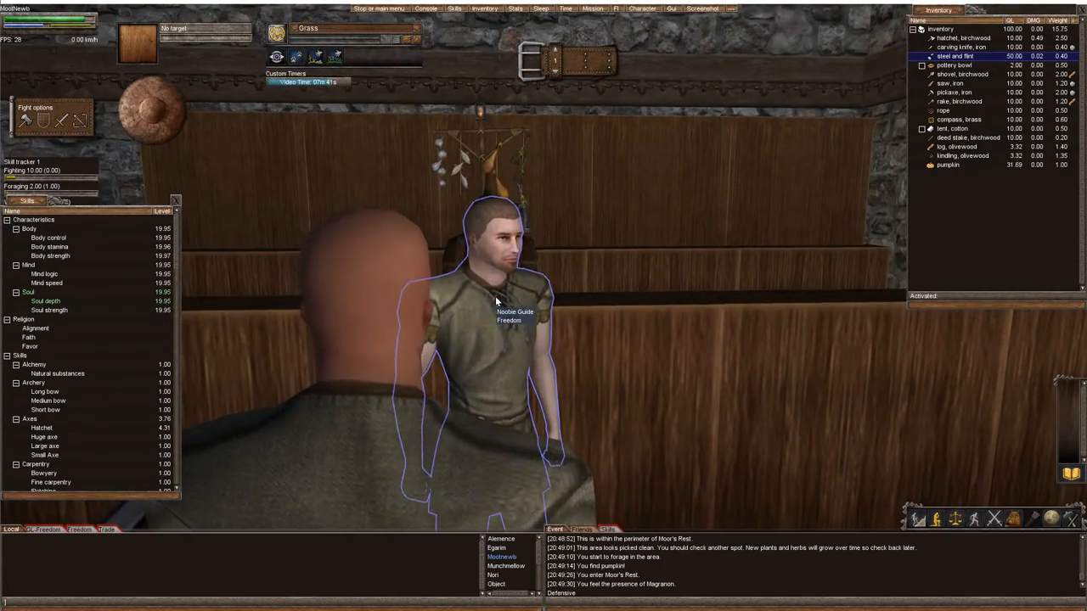
left_click(497, 297)
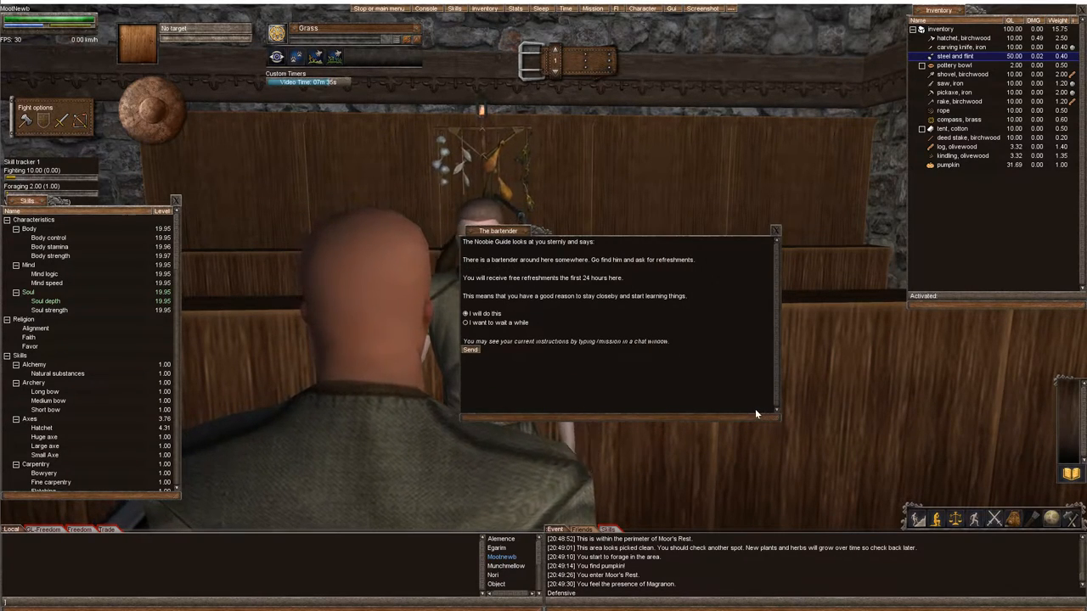
mouse_move(725, 368)
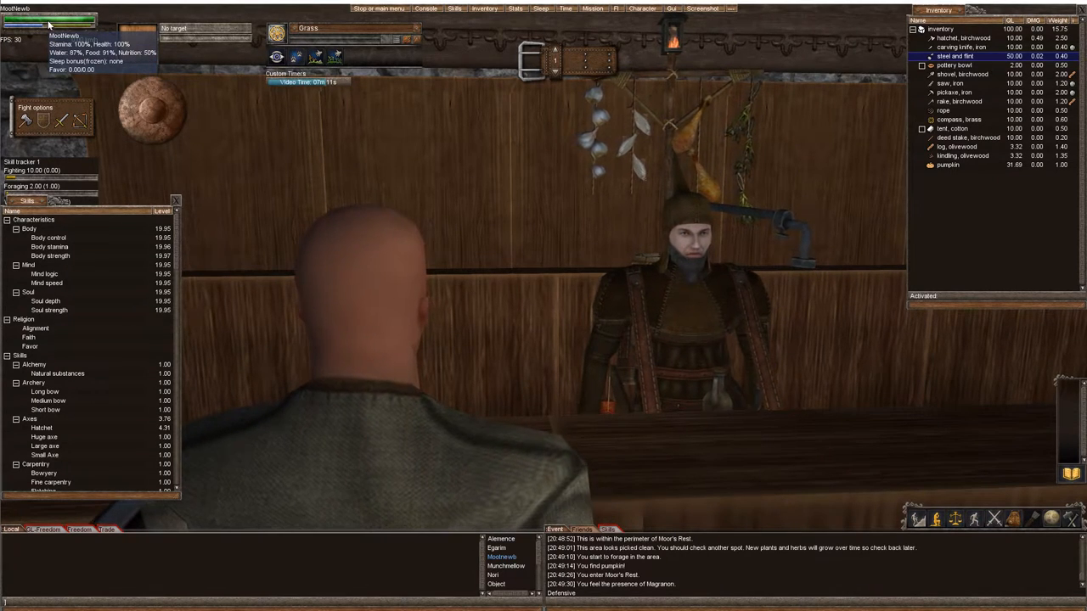
Ask the bartender for refreshments and receive steak and cool water
right_click(688, 247)
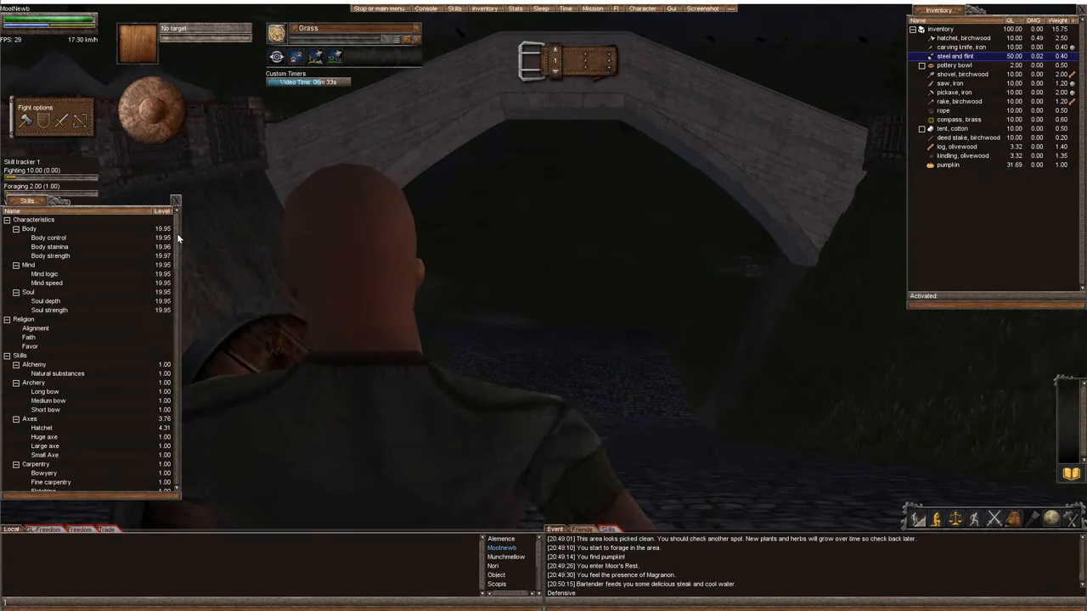
Walk outside Moor's Rest and examine a tile border showing an 8-dirt slope
scroll("down", 3)
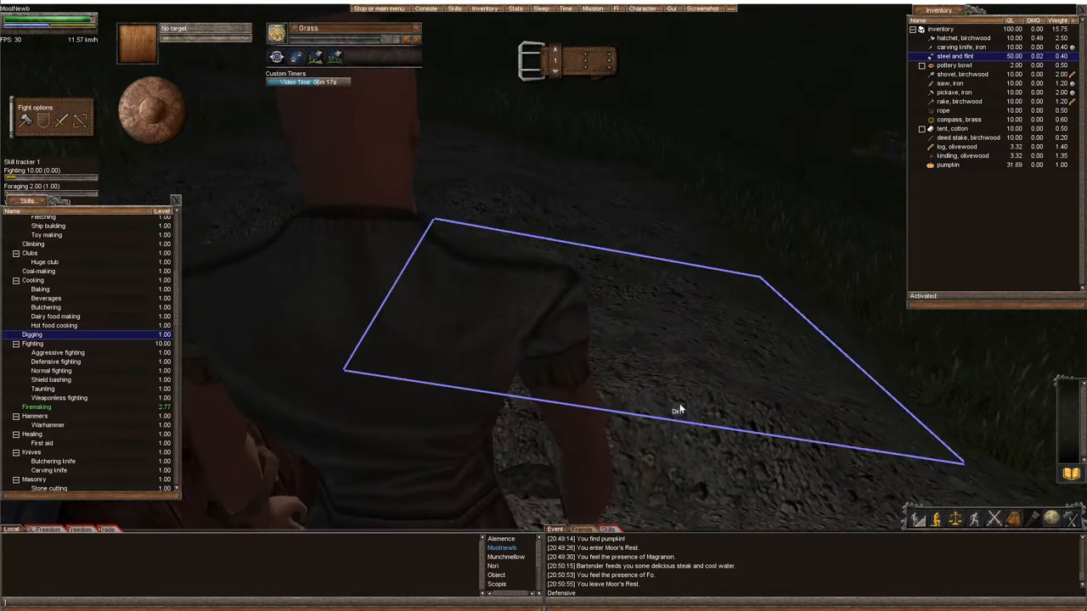
right_click(679, 412)
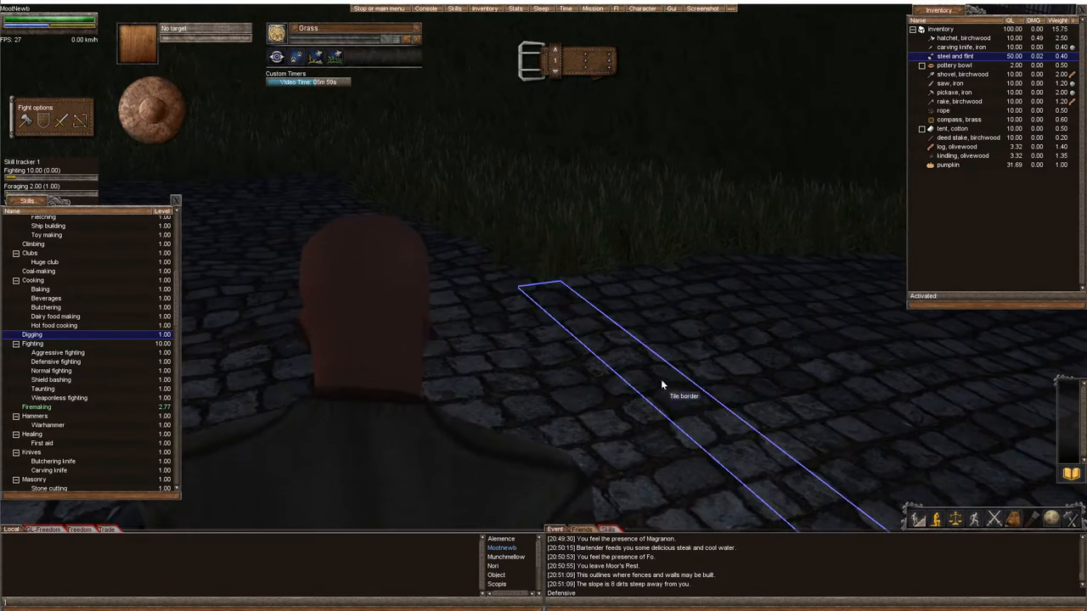
mouse_move(679, 414)
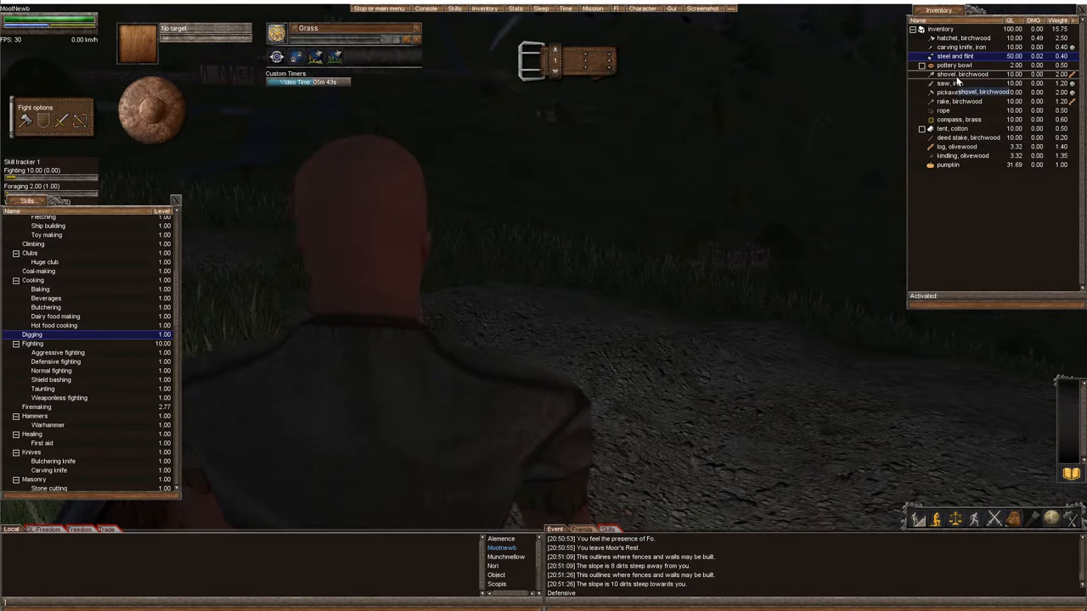
Activate the birchwood shovel and dig a dirt weighing 20
left_click(962, 73)
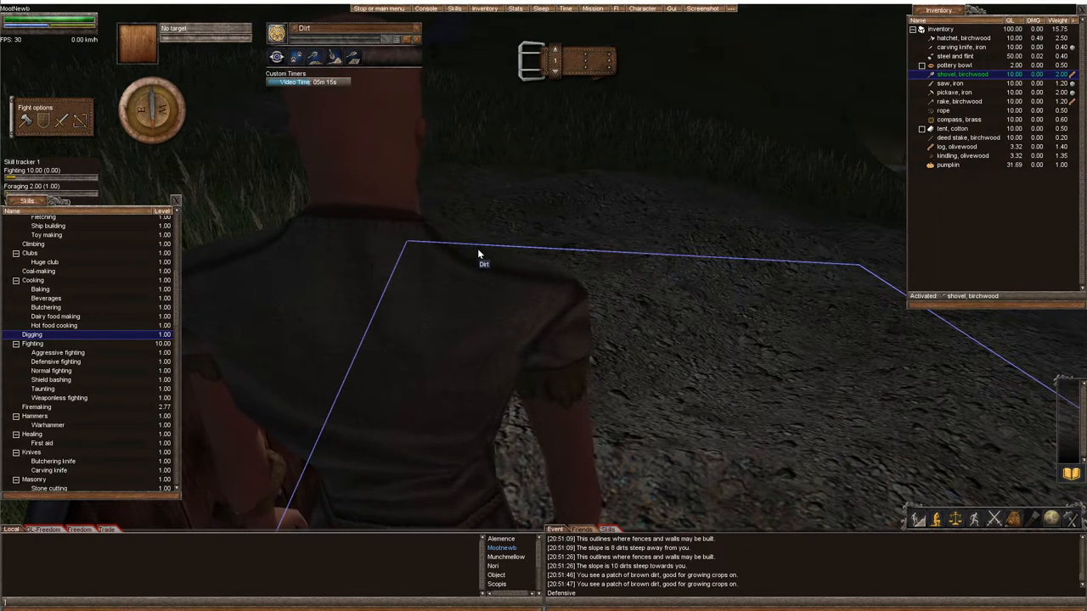
mouse_move(459, 270)
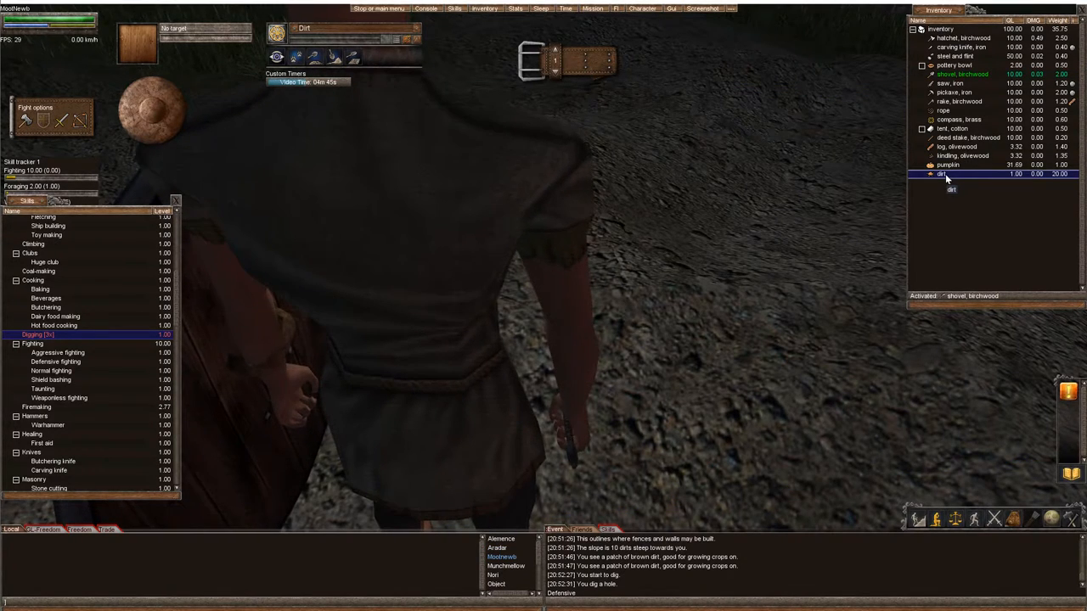
Drop the dirt as a pile, disabling and dismissing the theft warning
right_click(941, 174)
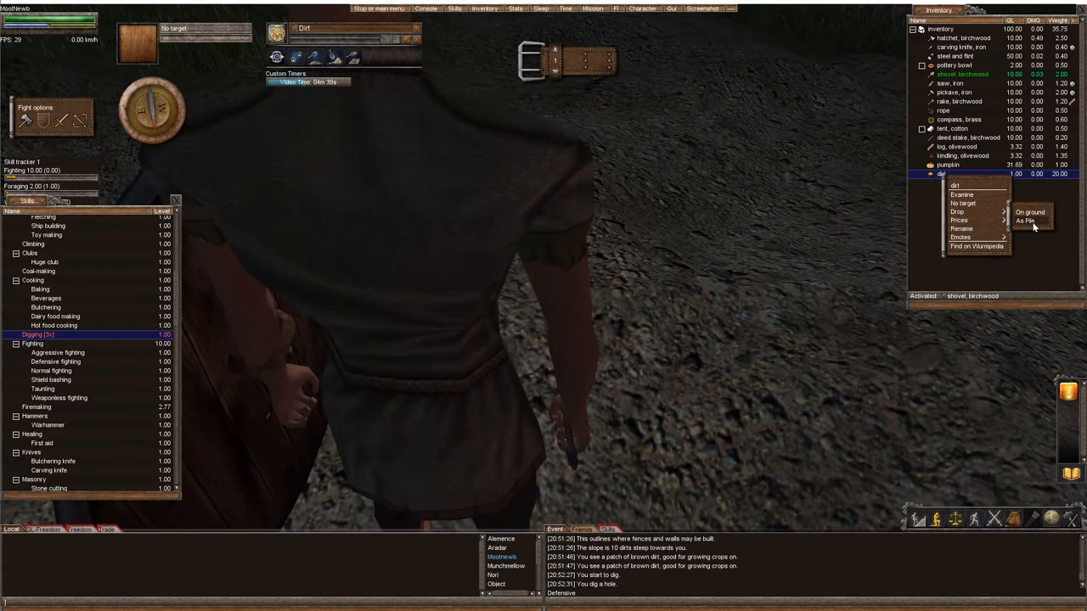
left_click(1030, 212)
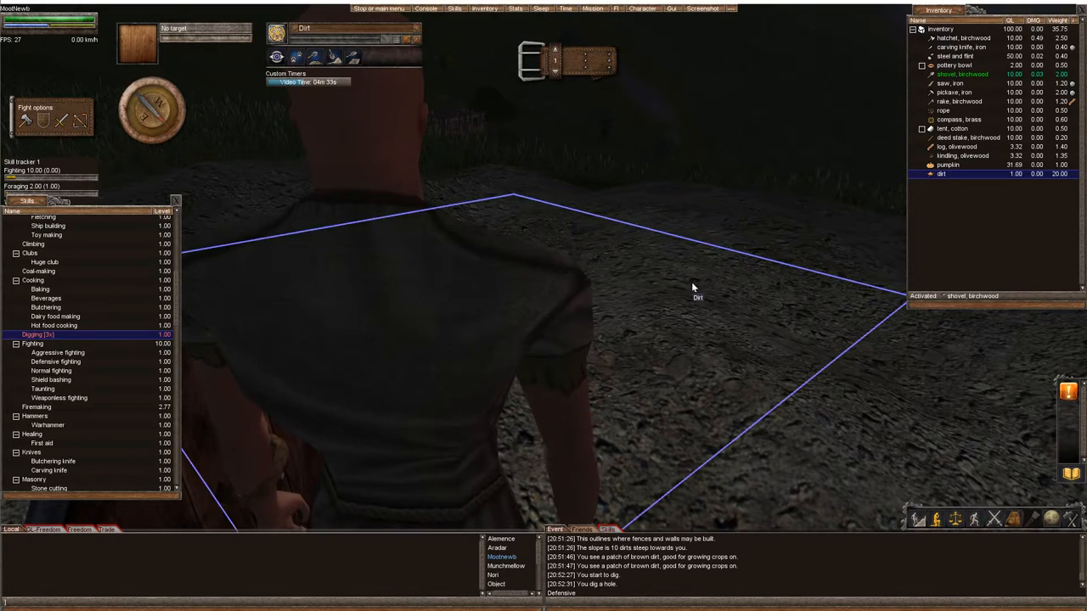
right_click(941, 174)
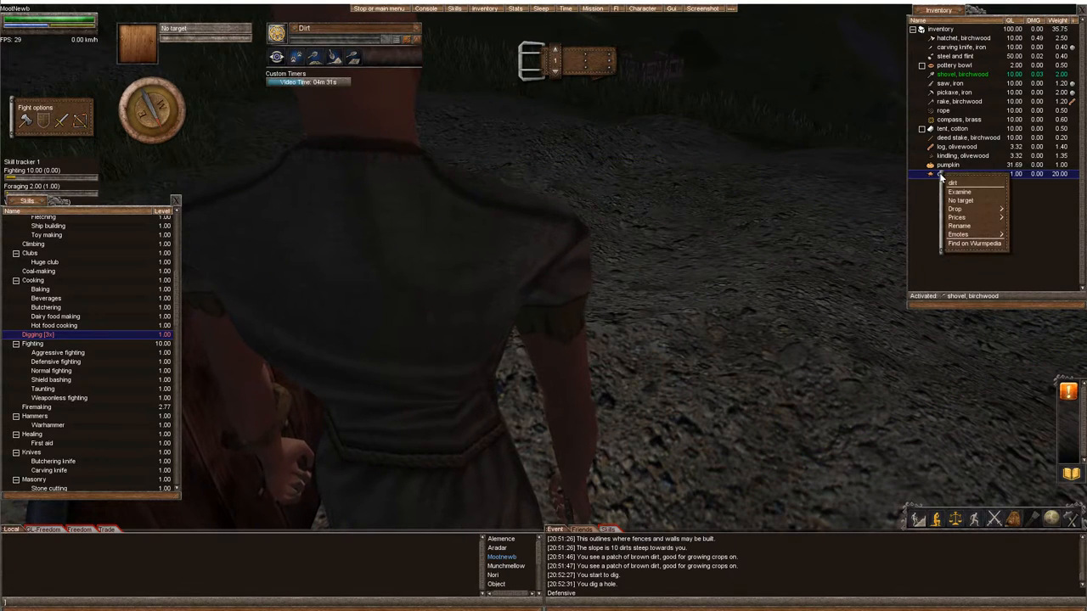
mouse_move(954, 208)
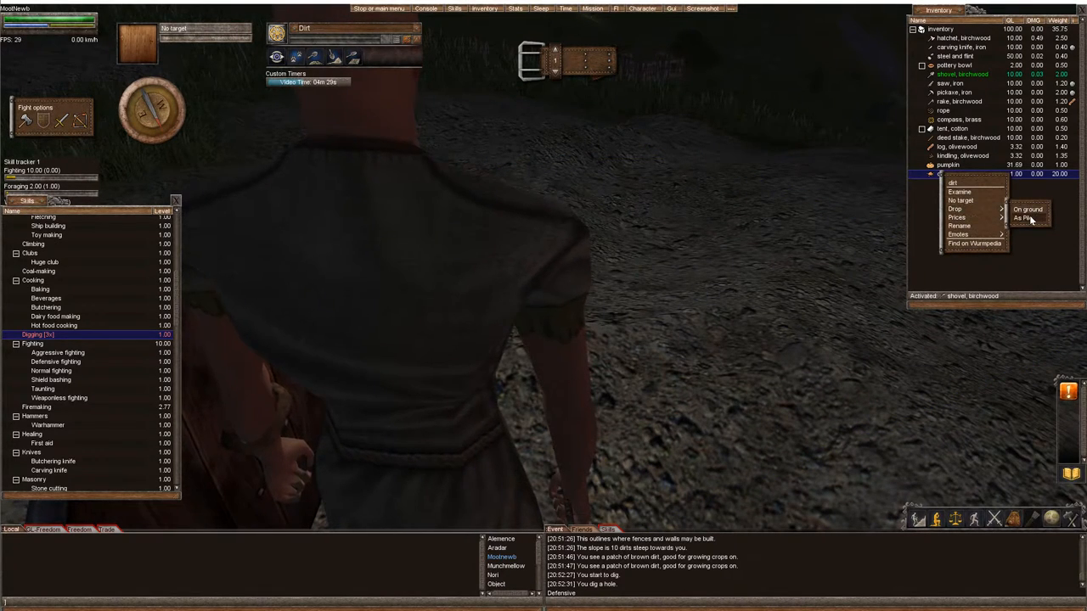
left_click(1028, 209)
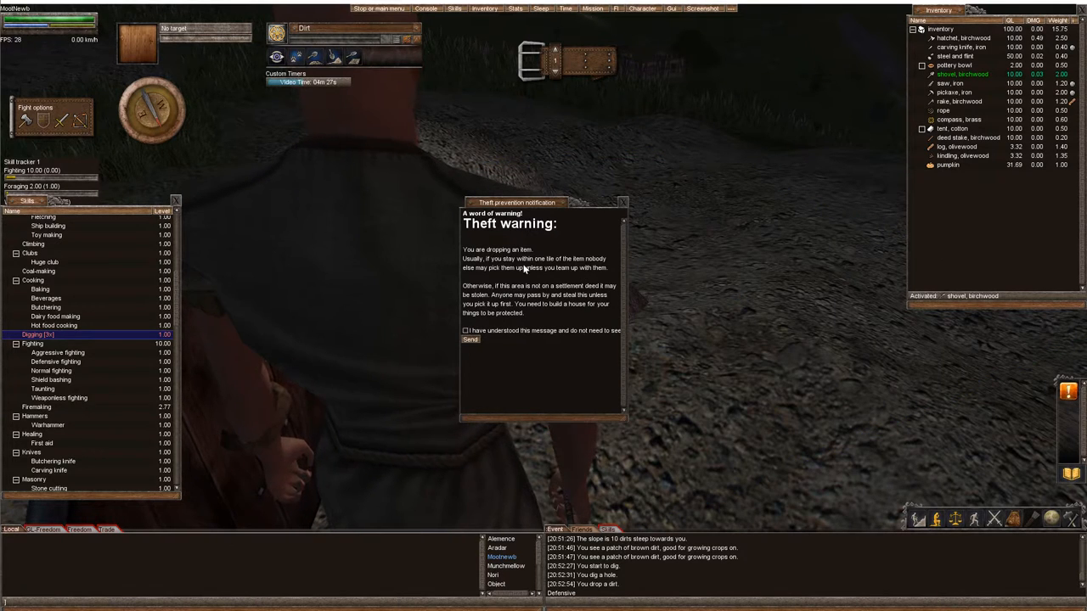
left_click(466, 330)
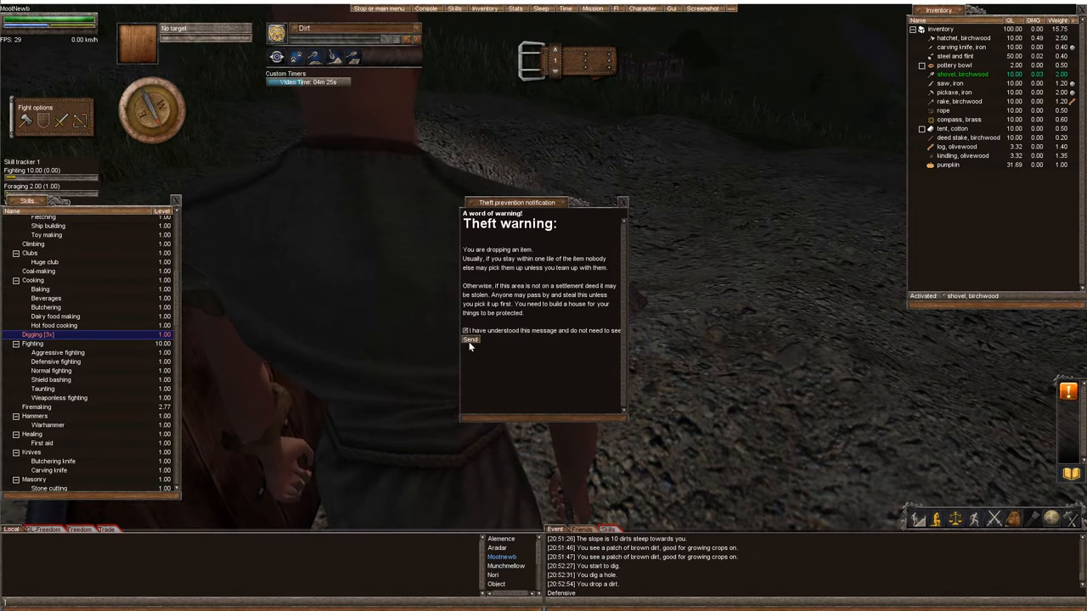
left_click(469, 339)
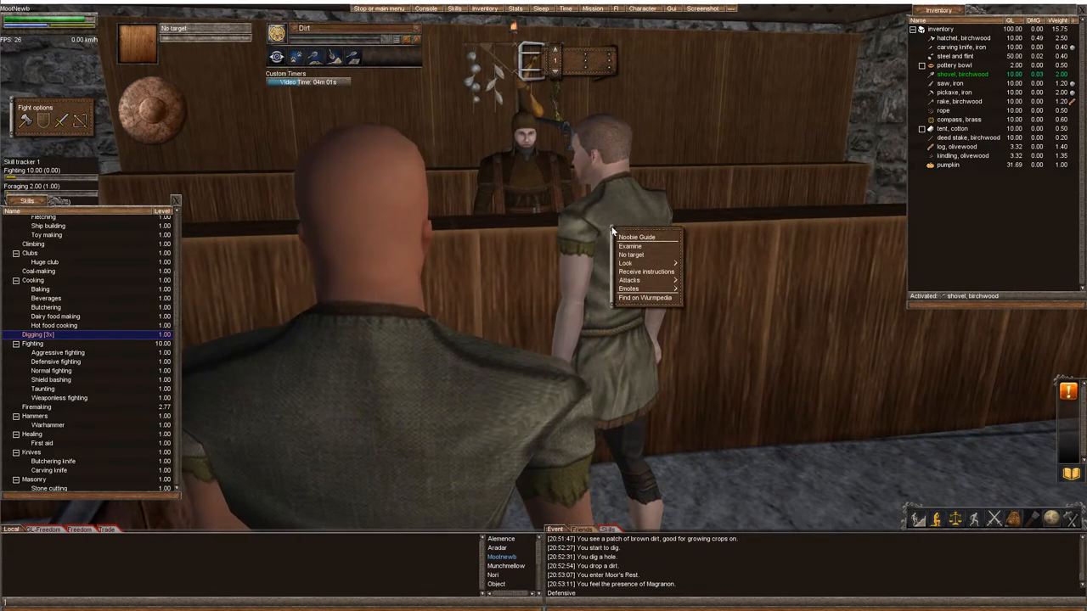
Receive the plank-making task from the newbie guide
left_click(646, 272)
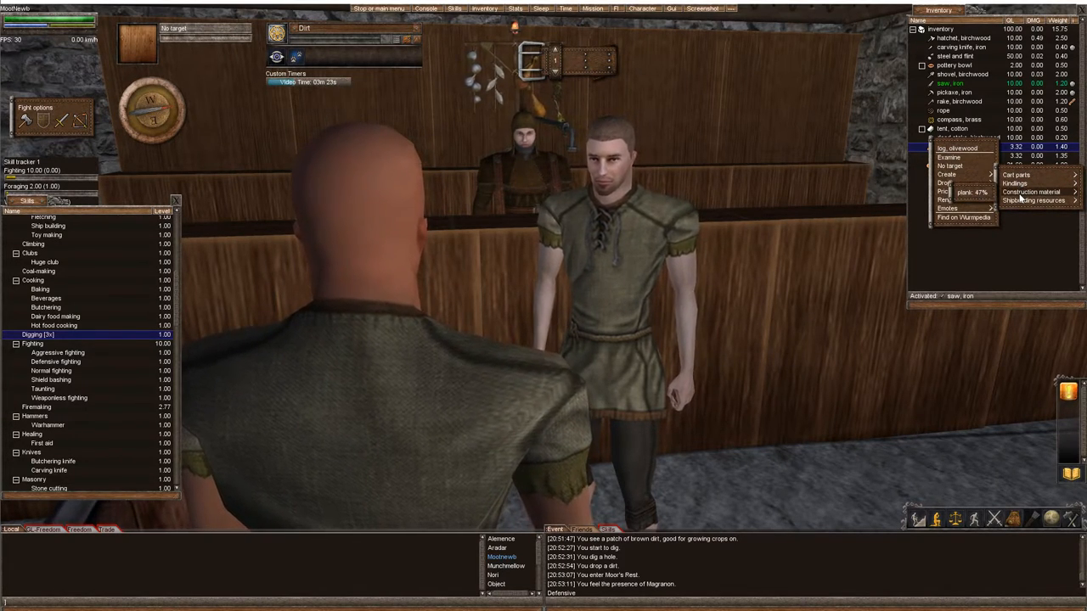
Attempt a plank from the olivewood log with the saw, failing for too little material
left_click(1033, 200)
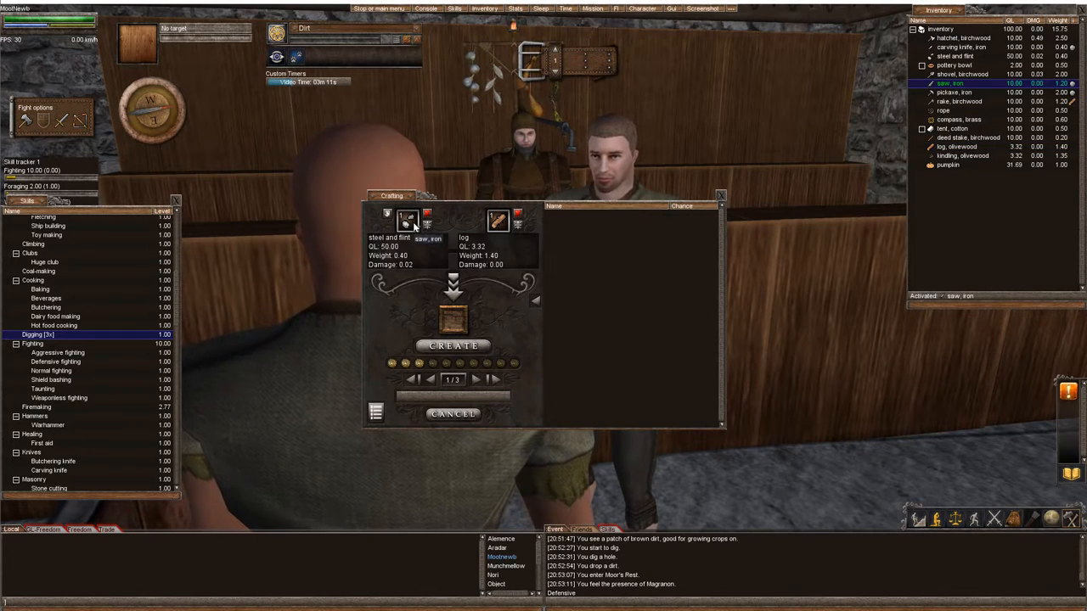
left_click(406, 221)
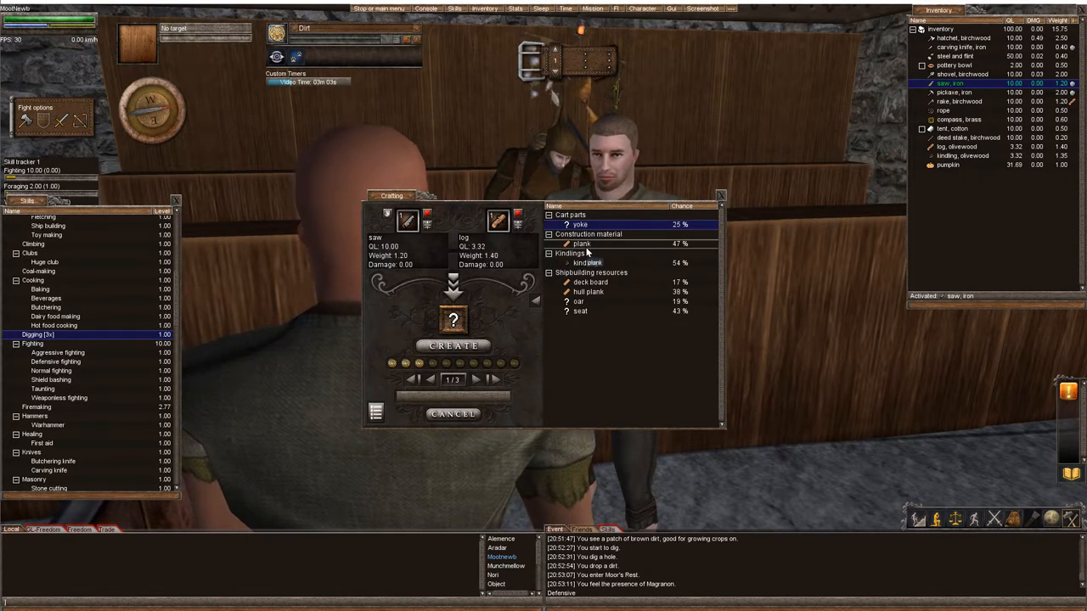
left_click(582, 243)
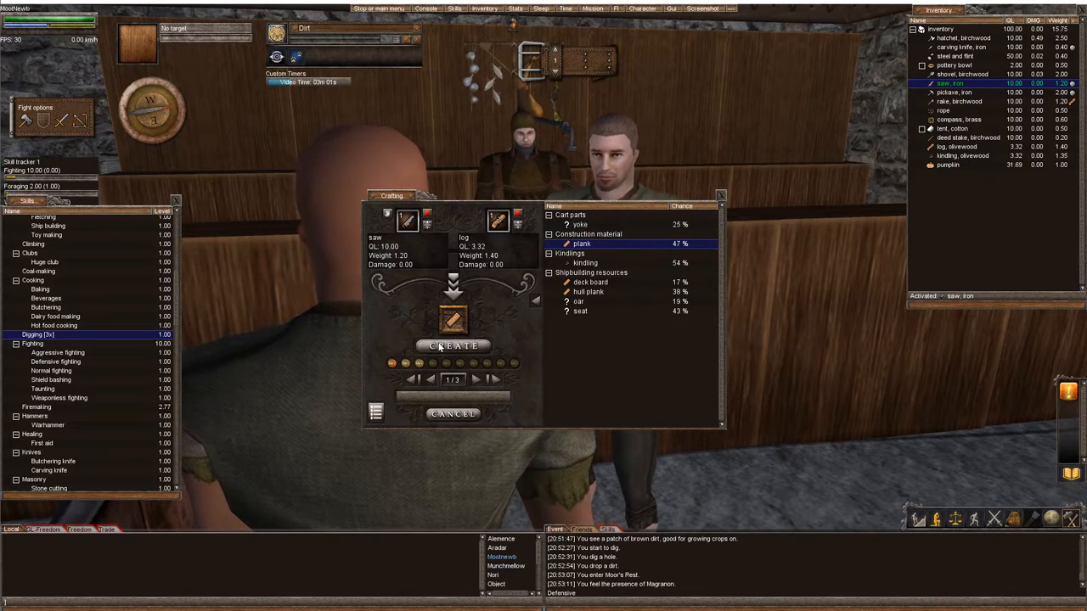
left_click(453, 345)
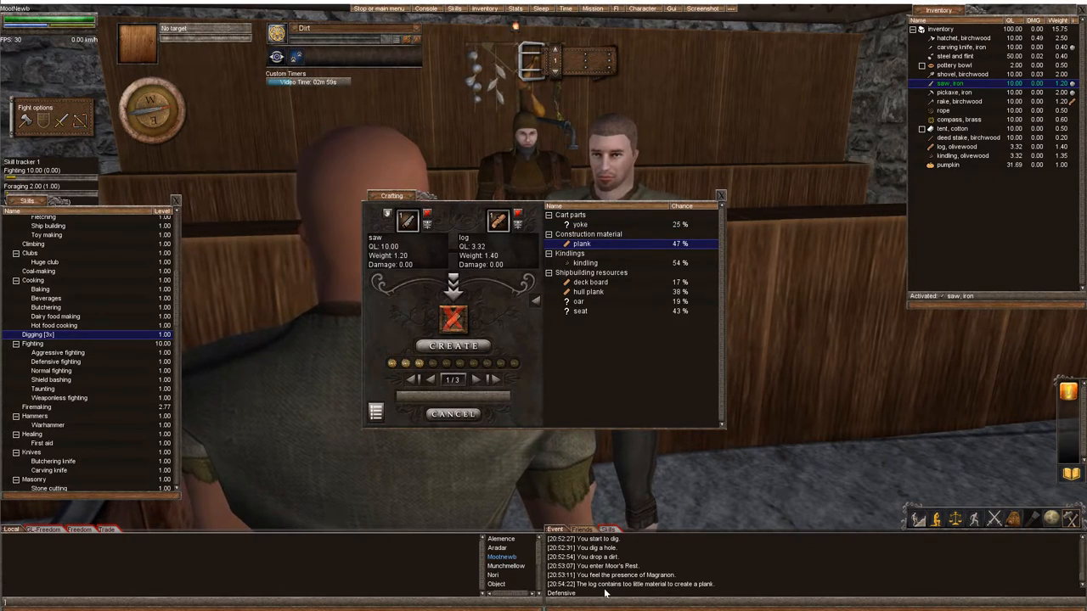
mouse_move(774, 357)
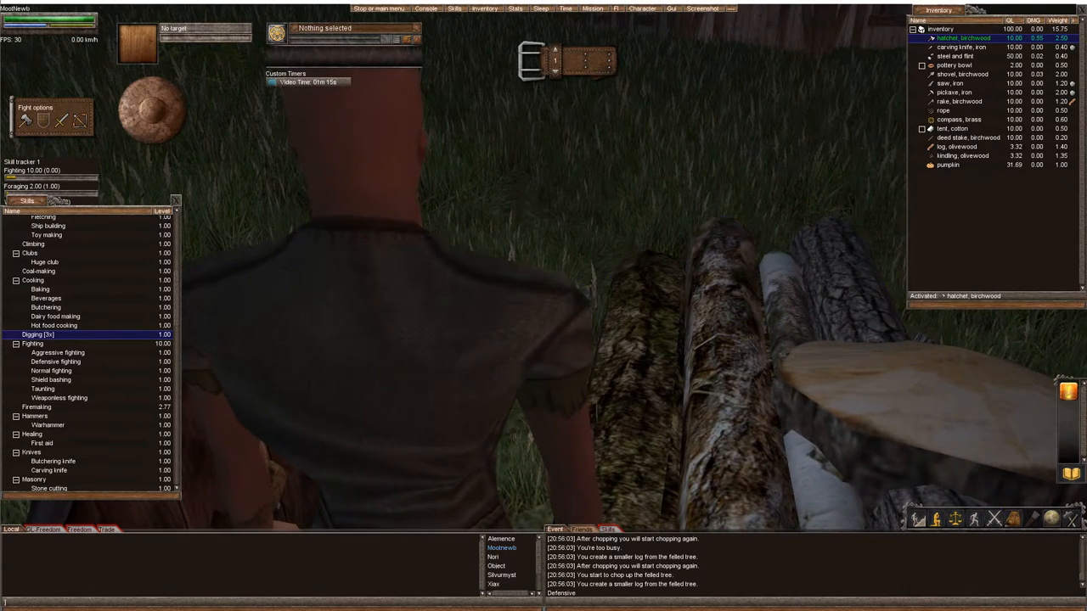
Open the firwood log pile, take a firwood log, and expand the inventory's log group
right_click(721, 306)
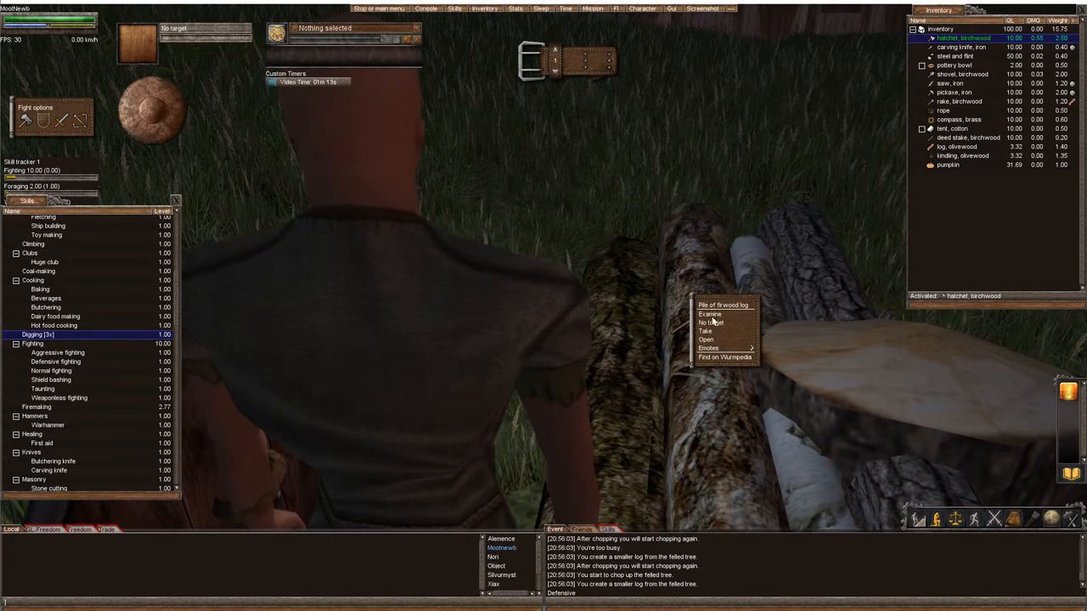
left_click(705, 339)
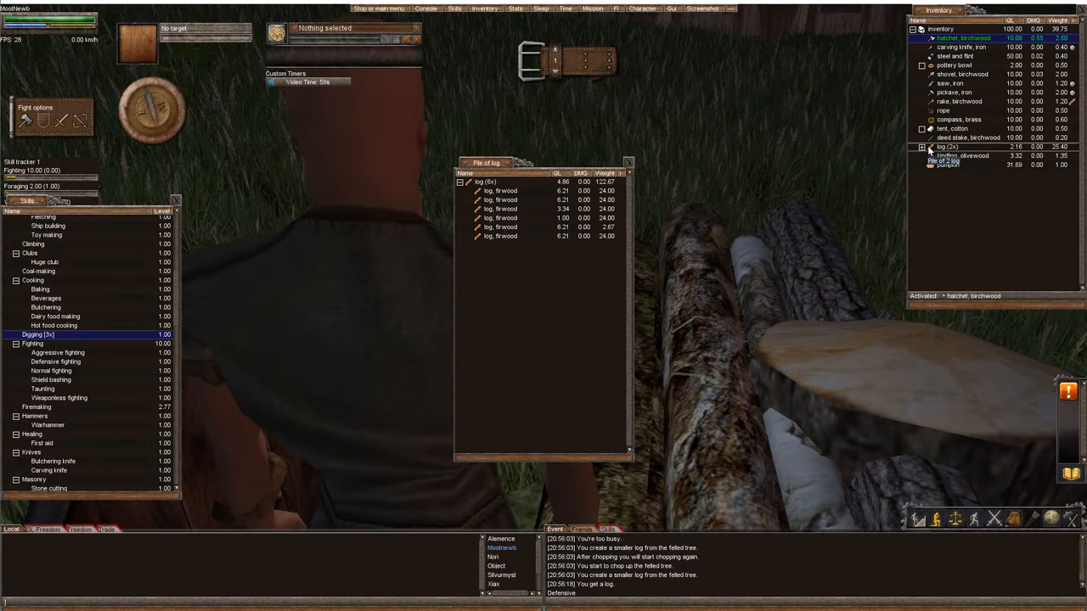
left_click(922, 147)
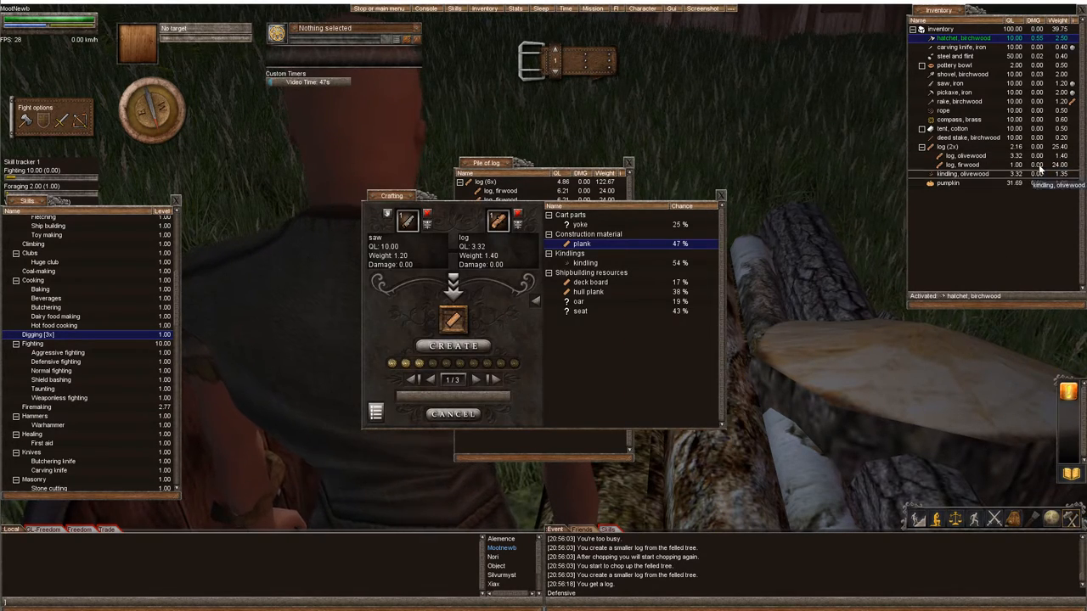
Load the firwood log into the crafting window and saw another plank
left_click(964, 164)
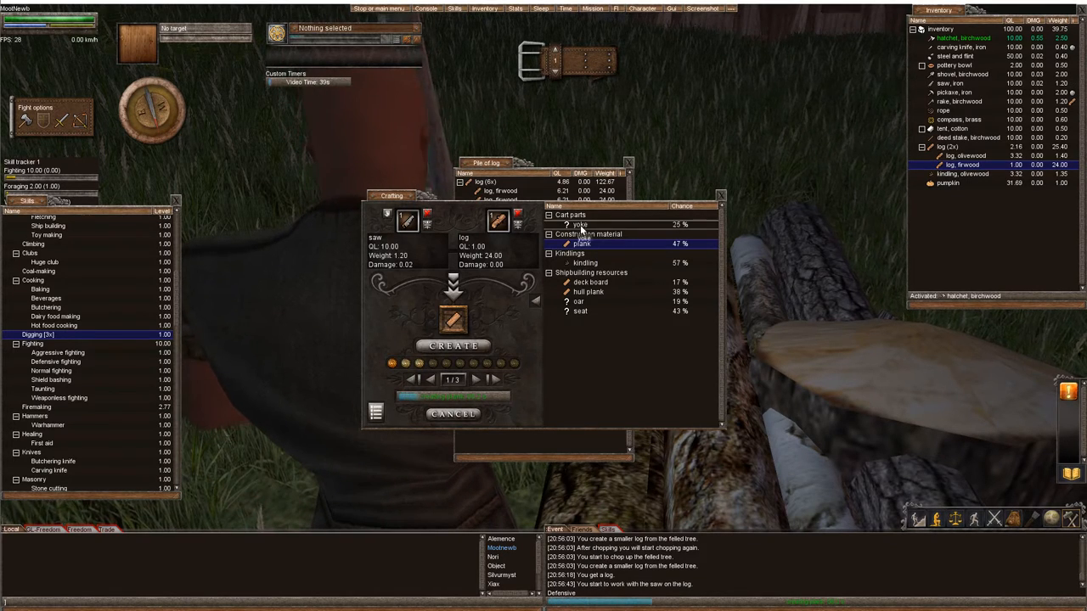
left_click(453, 346)
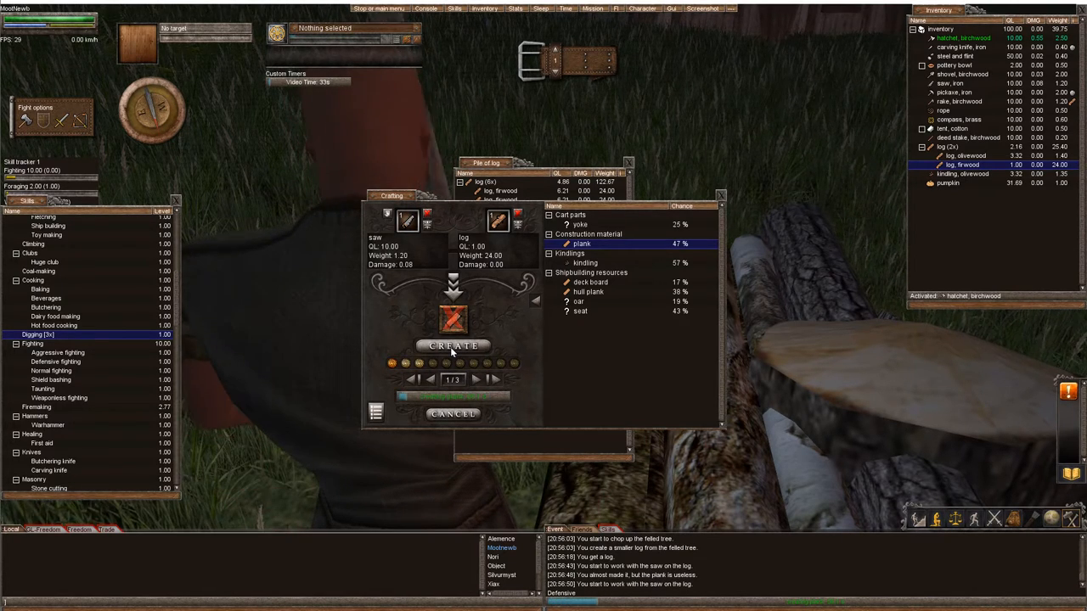
left_click(453, 346)
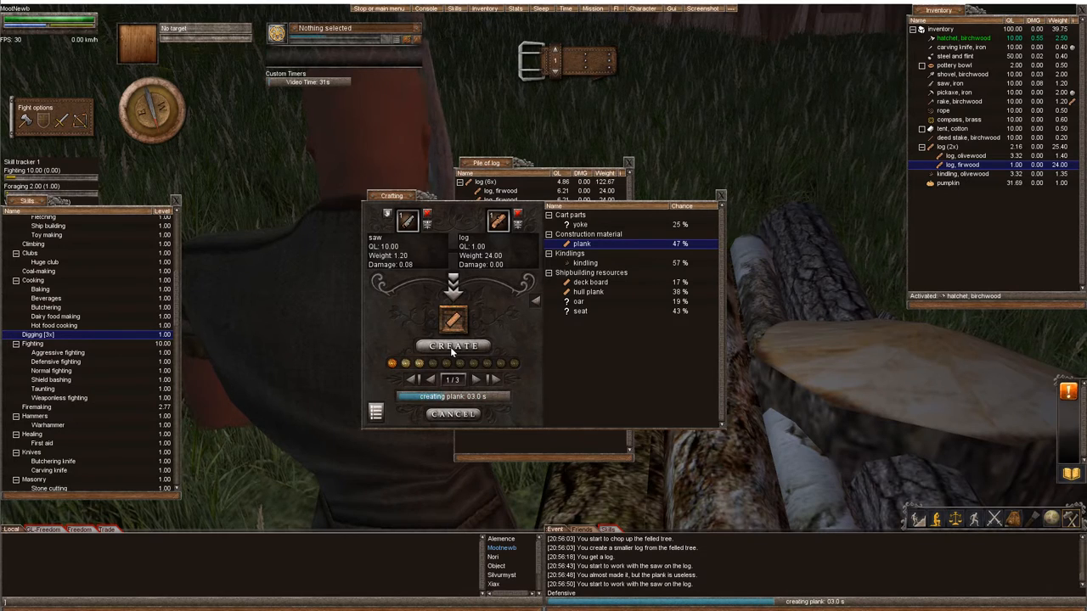